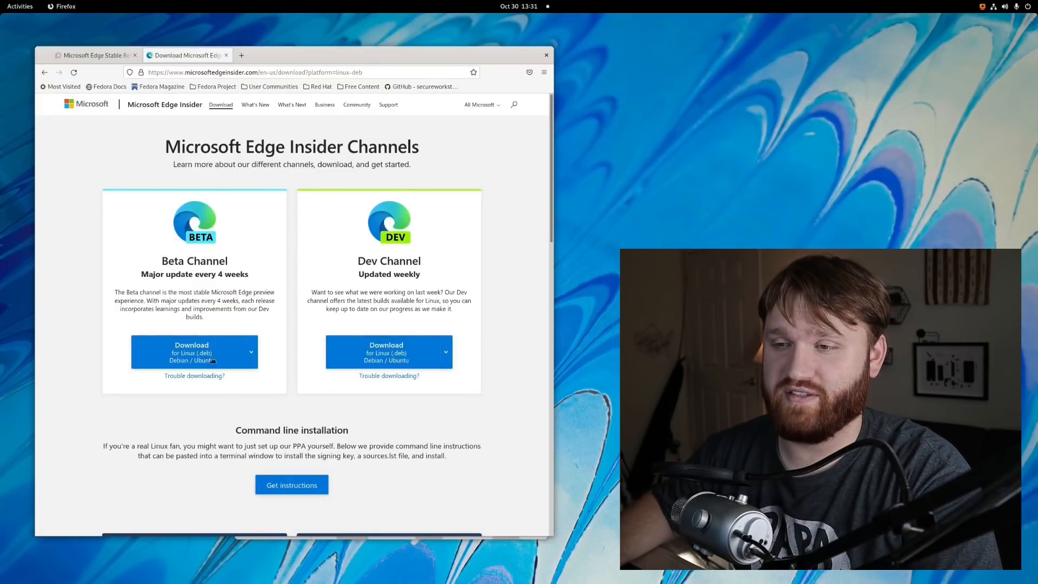
mouse_move(287, 263)
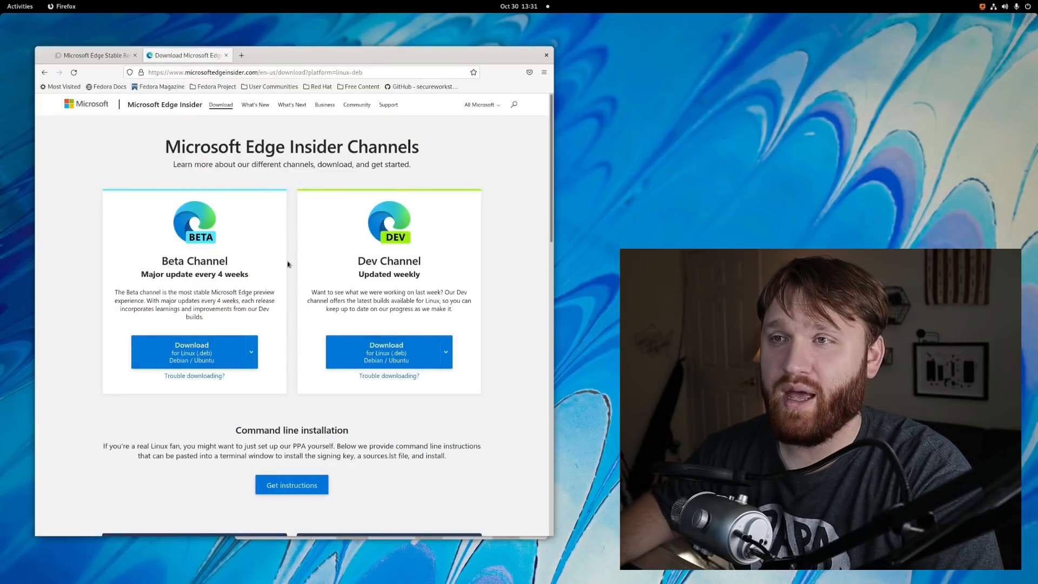
Open the forum post's 'yum repository' link in a new tab showing Microsoft's Edge RPM listing.
click(92, 56)
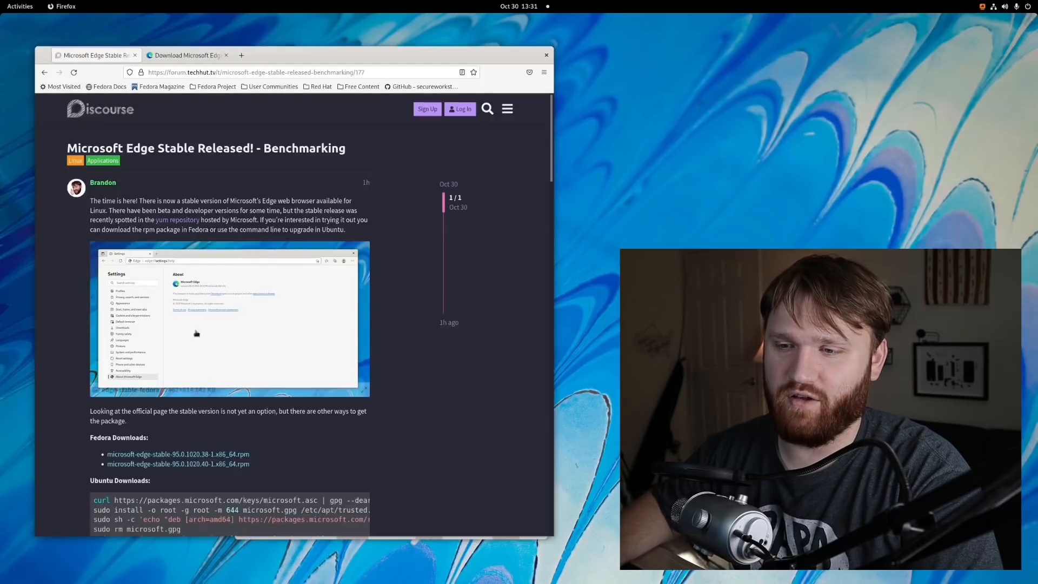
click(177, 220)
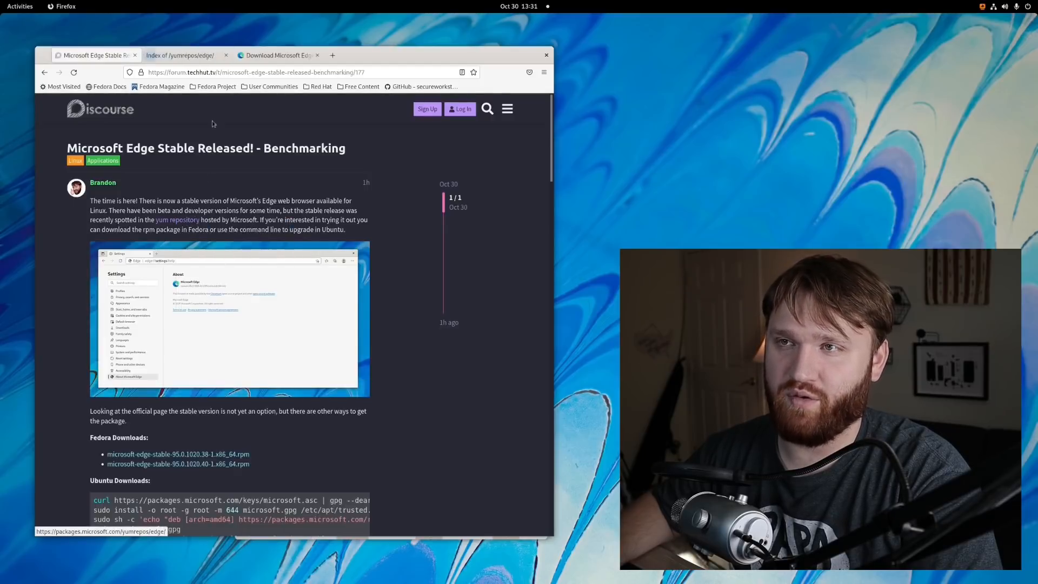
click(182, 55)
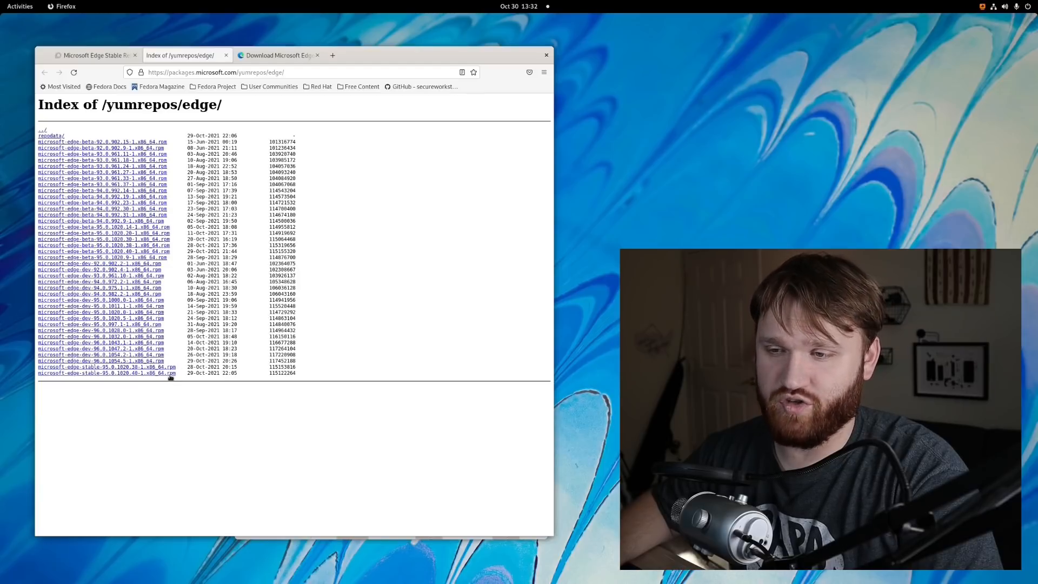
Return to the TechHut post and scroll through its Benchmarking section results.
click(92, 55)
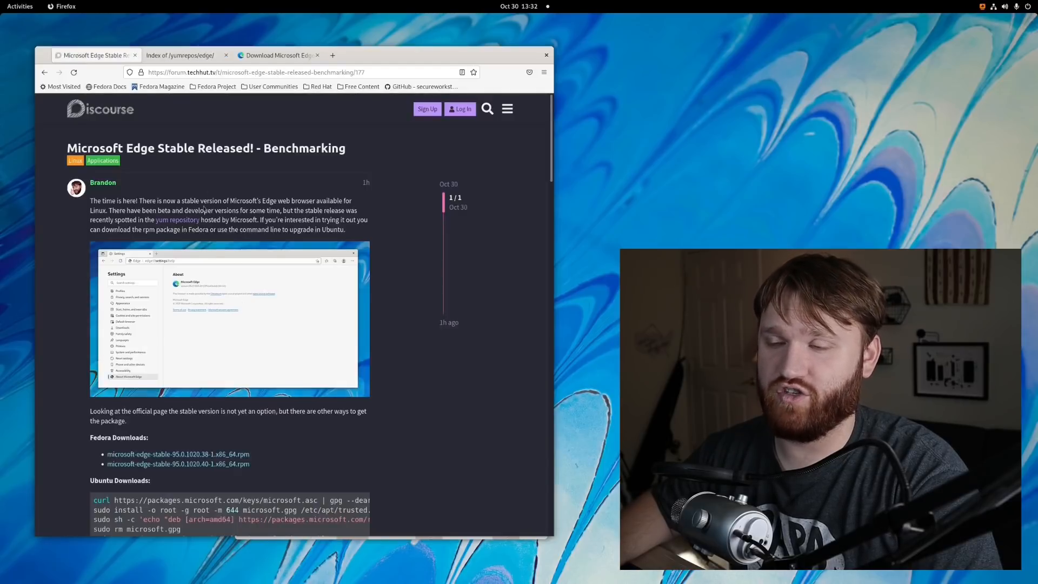
scroll(down, 3)
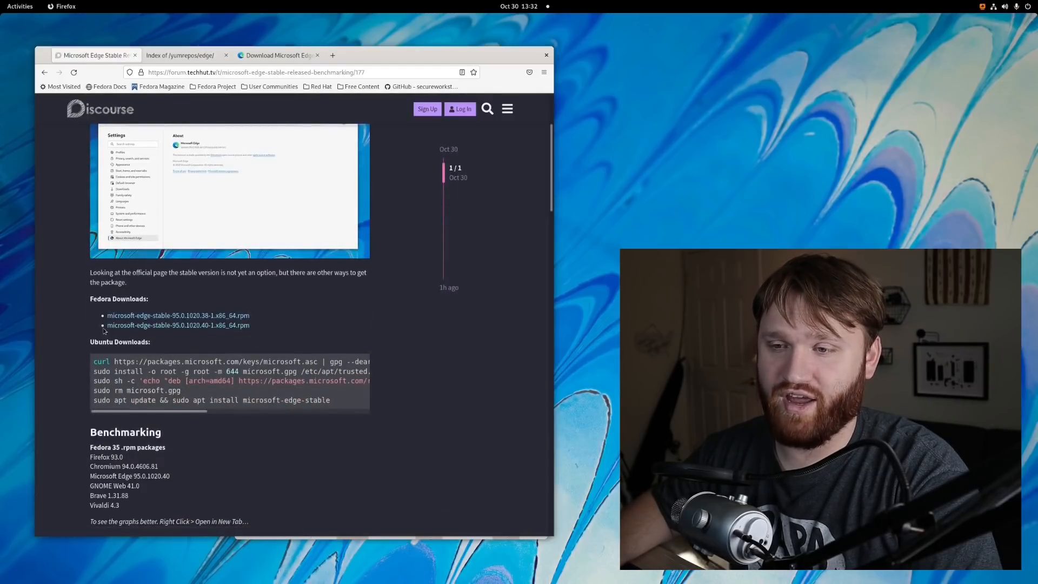
scroll(down, 3)
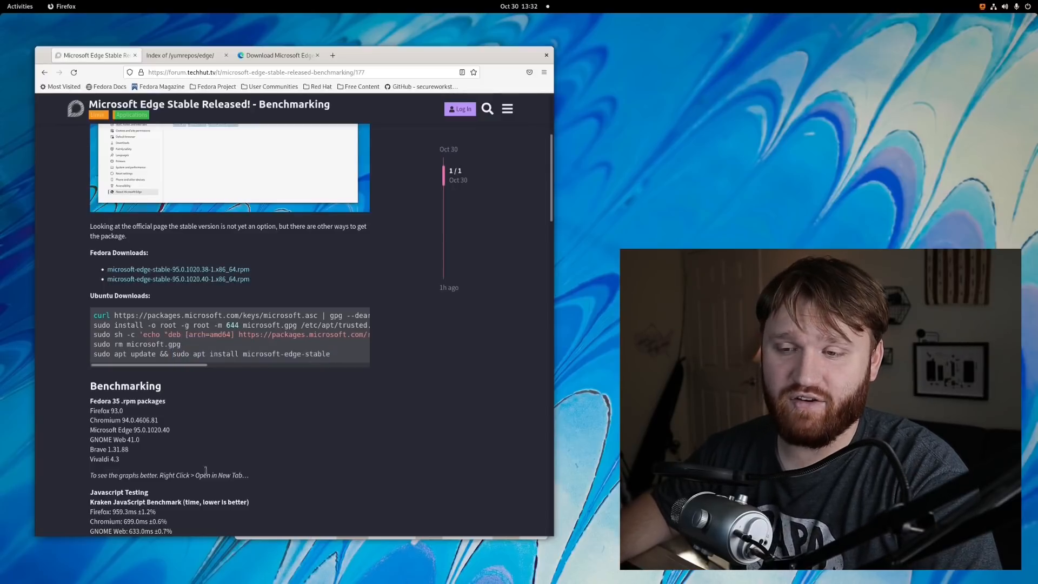
scroll(down, 3)
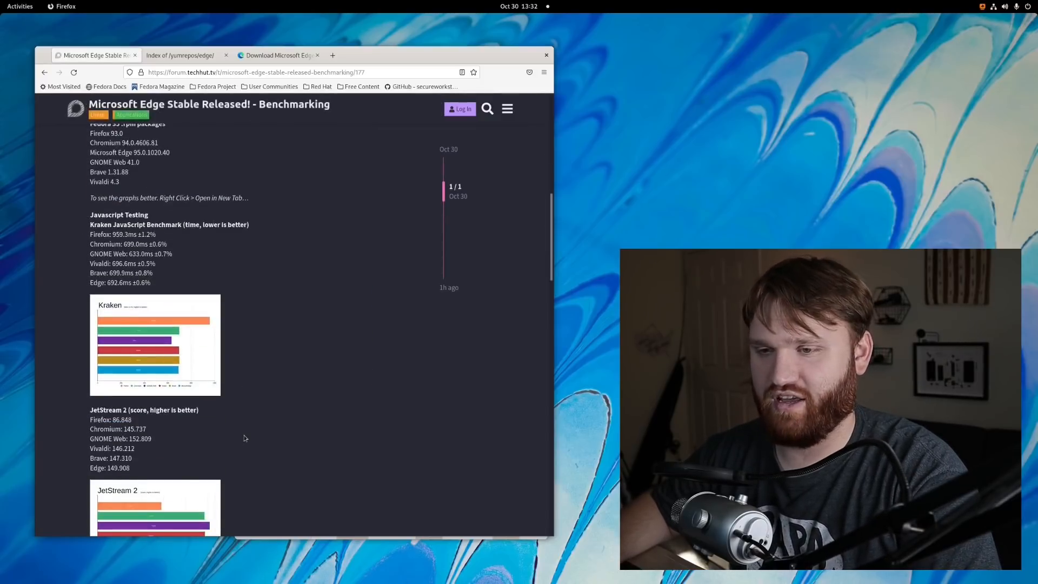
scroll(up, 3)
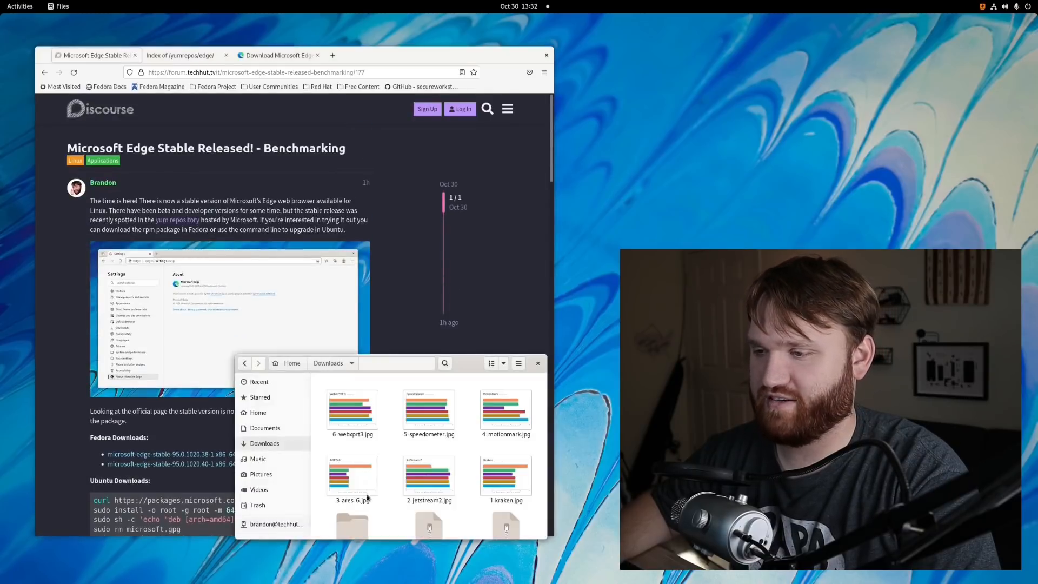
double_click(505, 475)
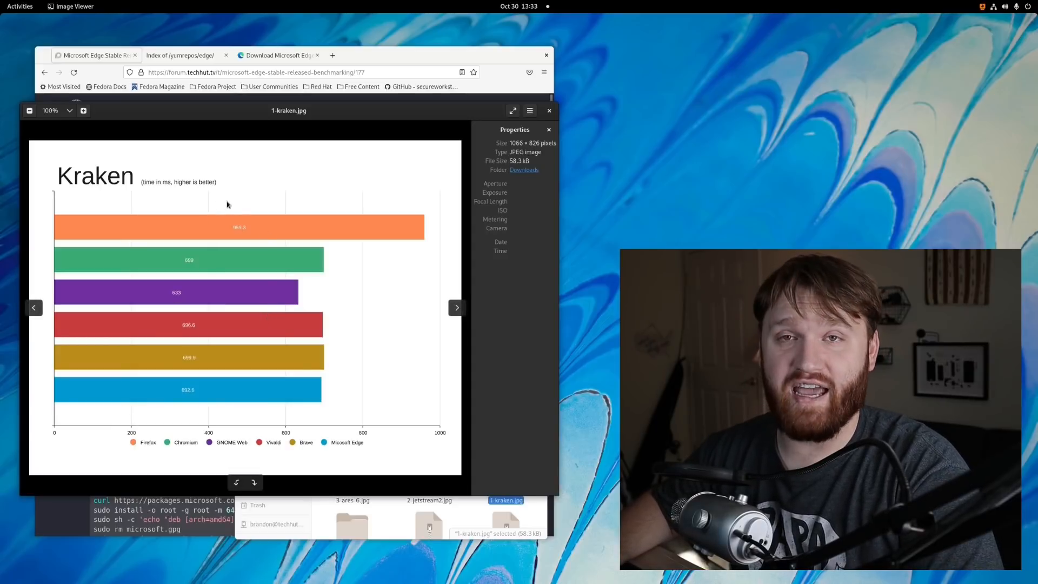
mouse_move(186, 185)
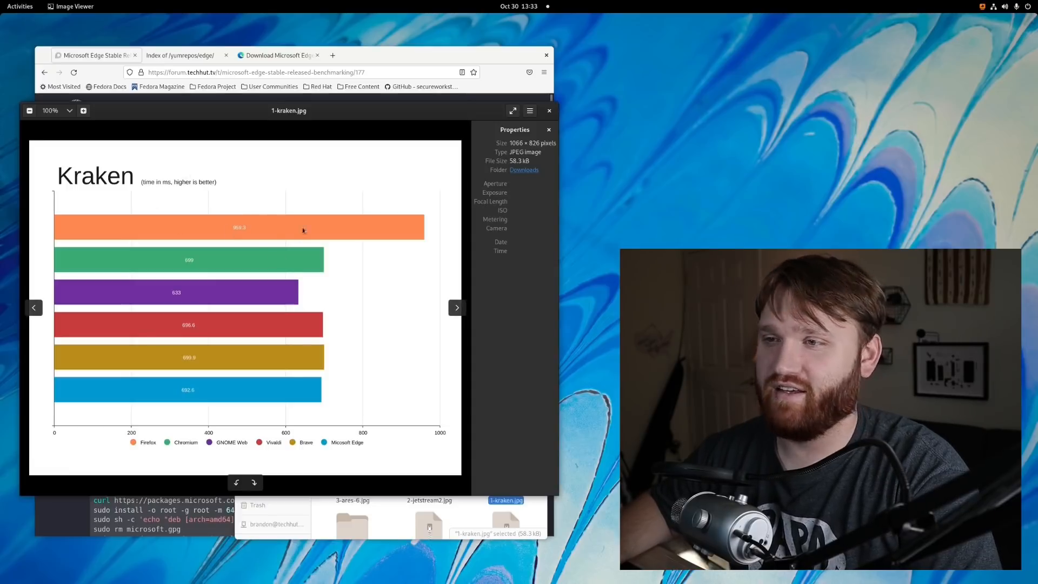
click(512, 110)
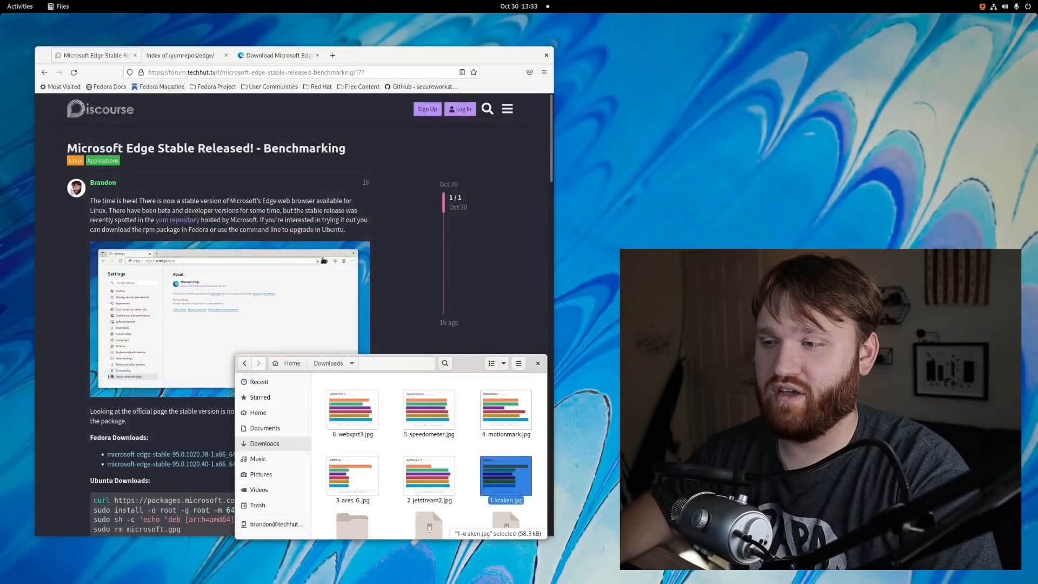
View 2-jetstream2.jpg in Image Viewer, then advance to the 3-ares-6.jpg chart.
double_click(428, 475)
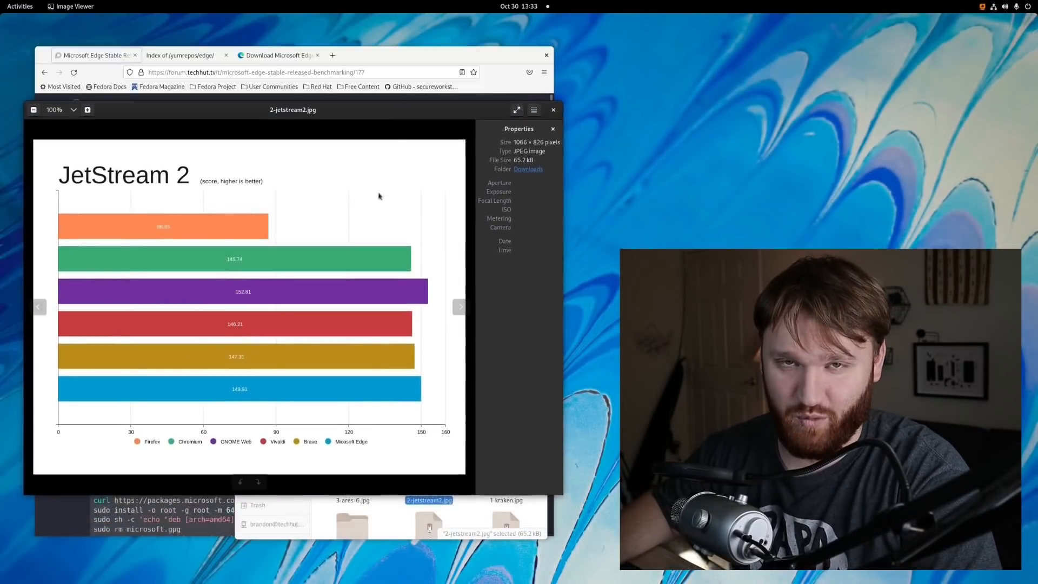
click(516, 110)
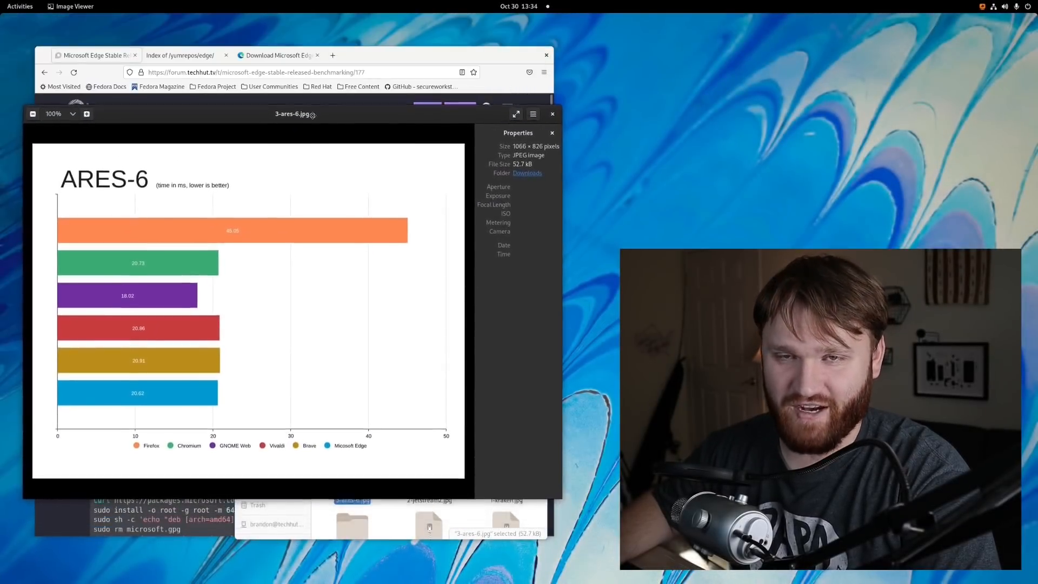
click(516, 114)
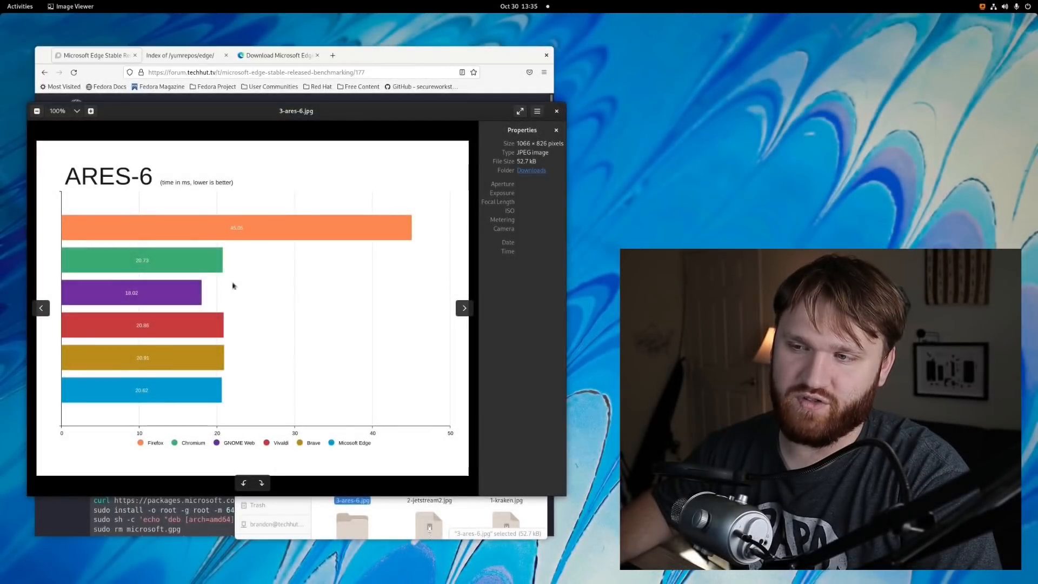
mouse_move(559, 111)
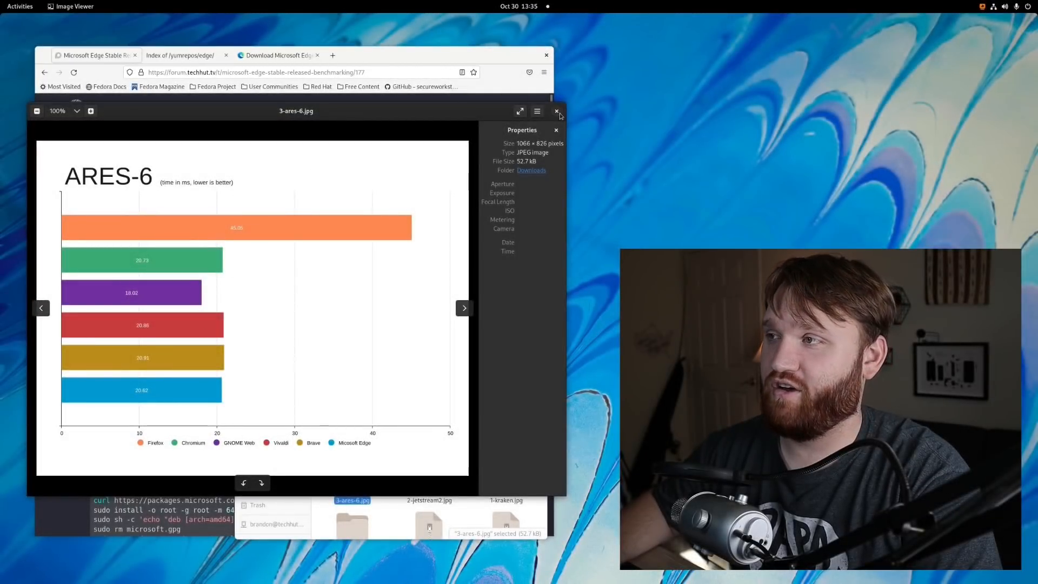
Close the ARES-6 chart and scroll the post down to the MotionMark Graphics Testing results.
click(558, 110)
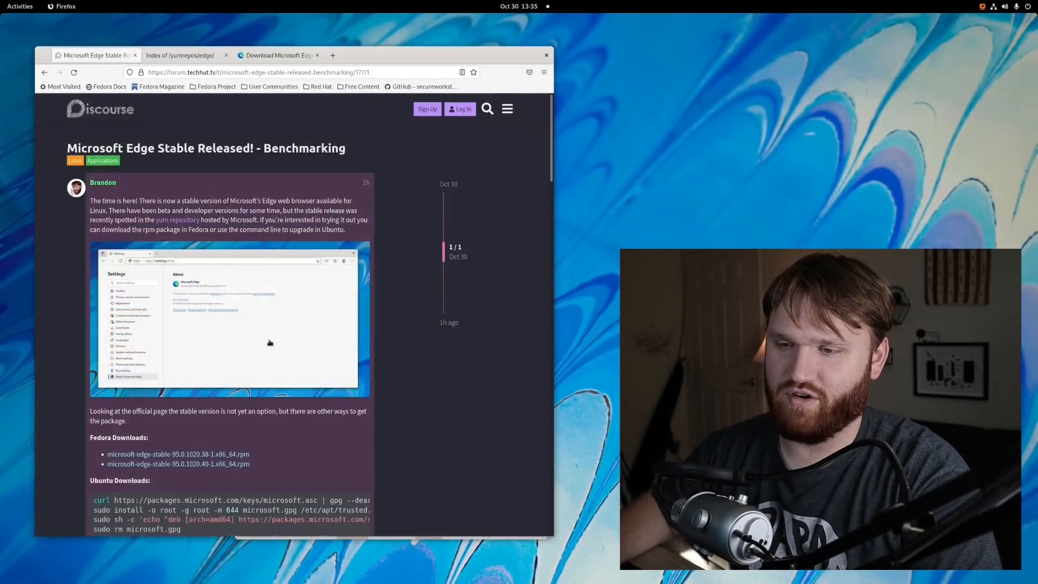
scroll(down, 3)
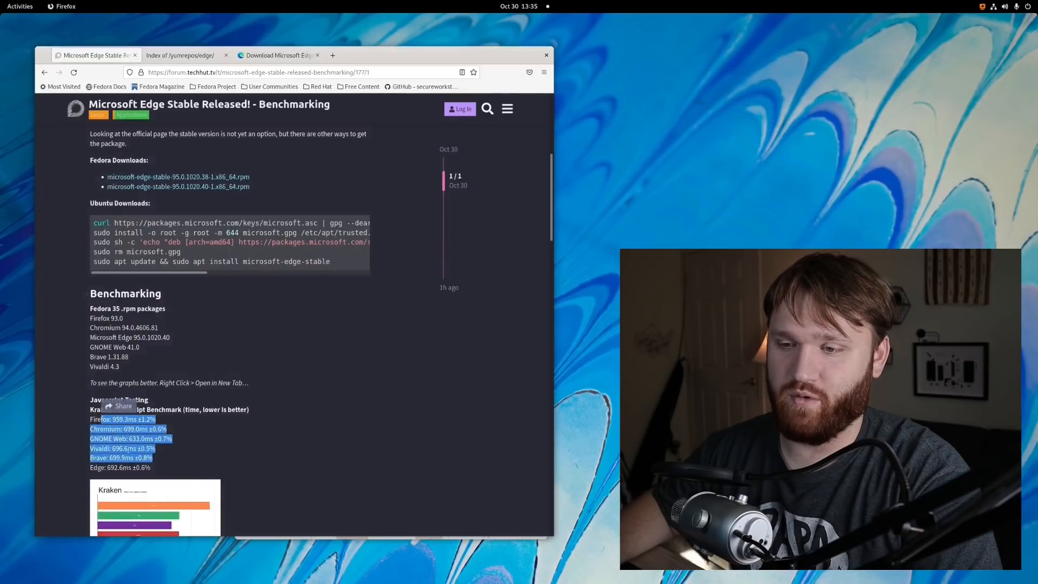
scroll(down, 3)
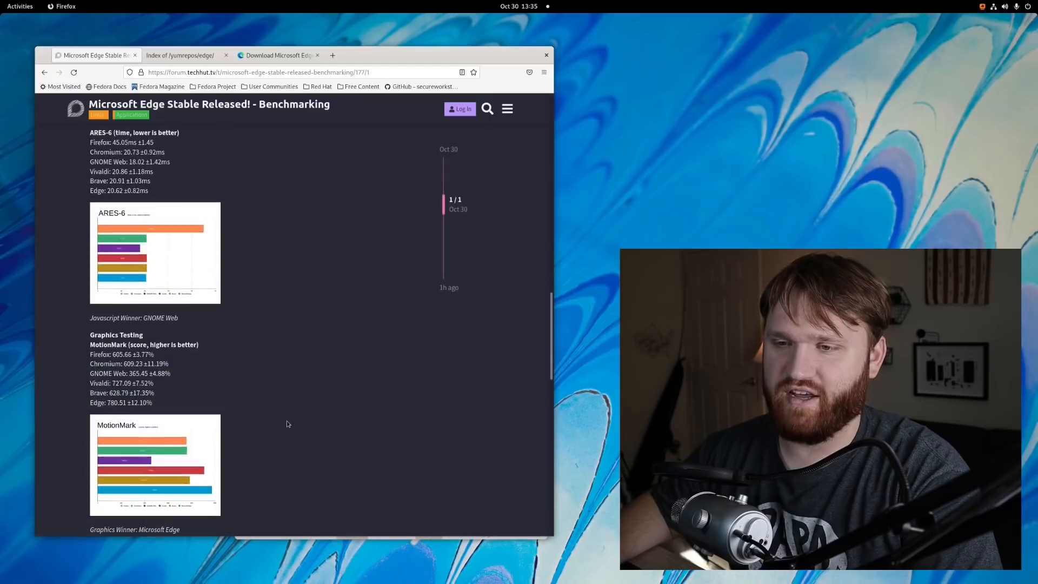
scroll(down, 3)
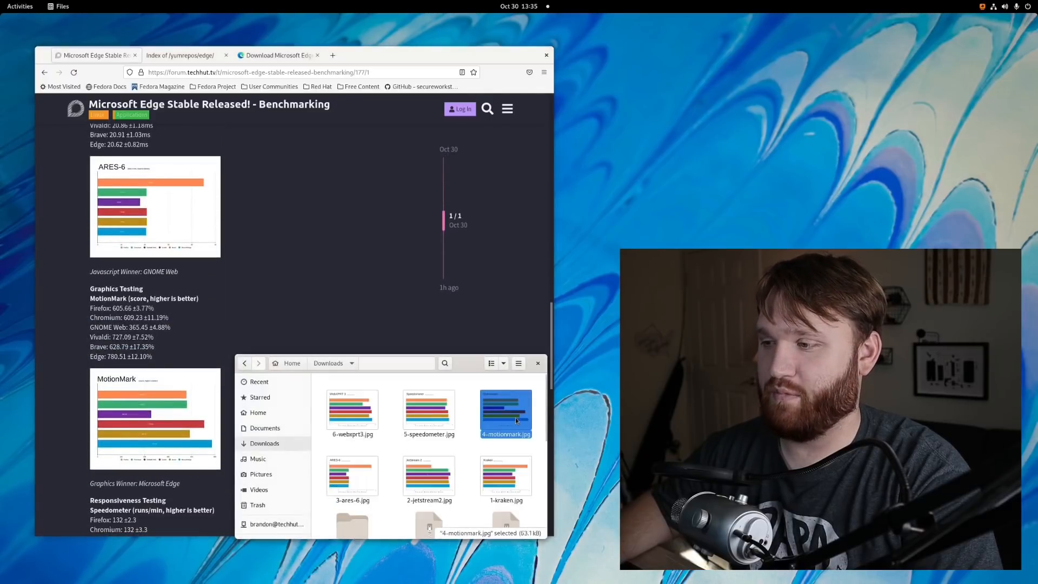
double_click(505, 413)
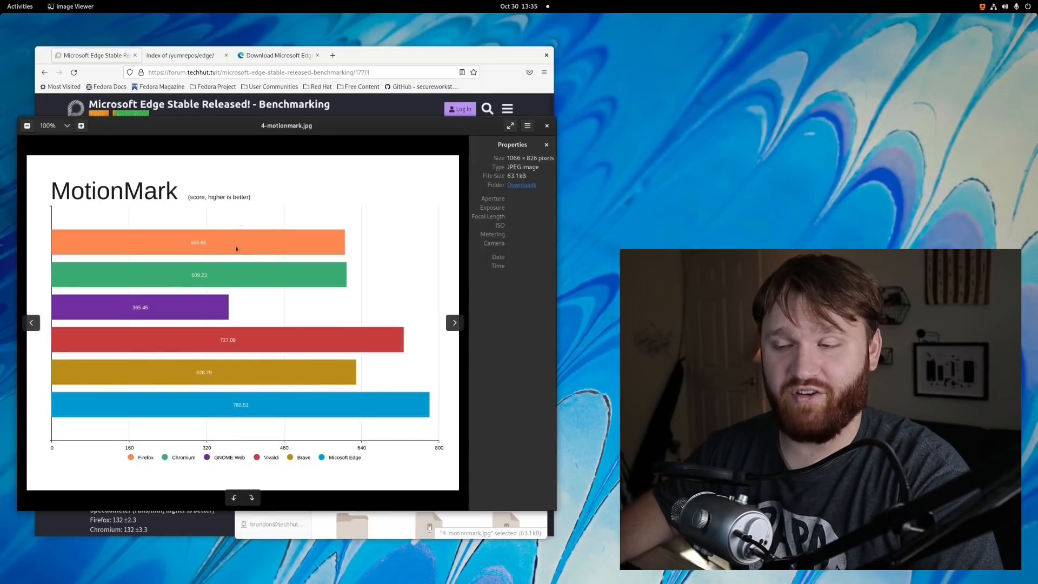
click(510, 126)
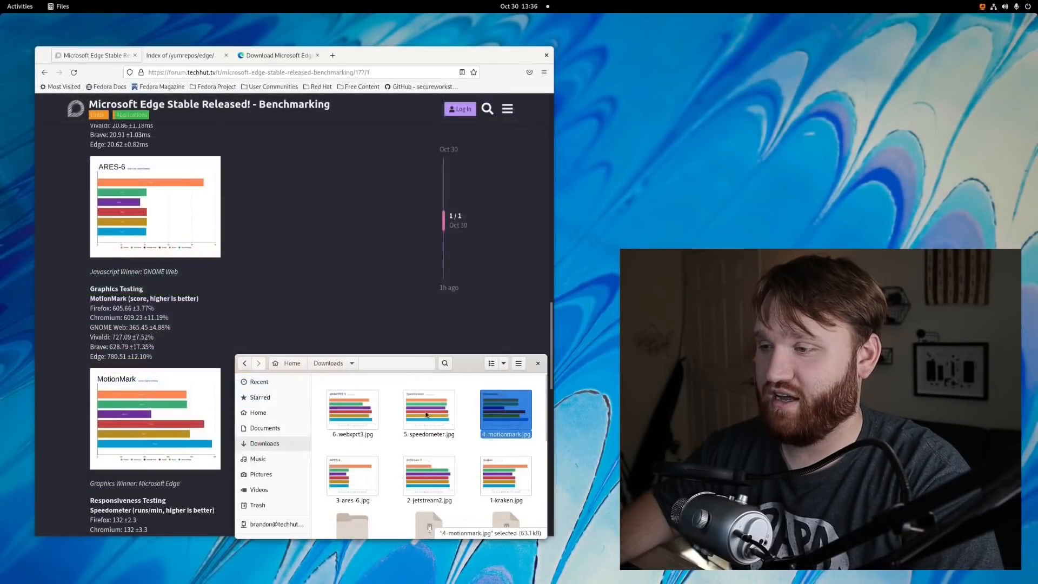
View 5-speedometer.jpg in Image Viewer and close it, returning to Downloads.
double_click(428, 409)
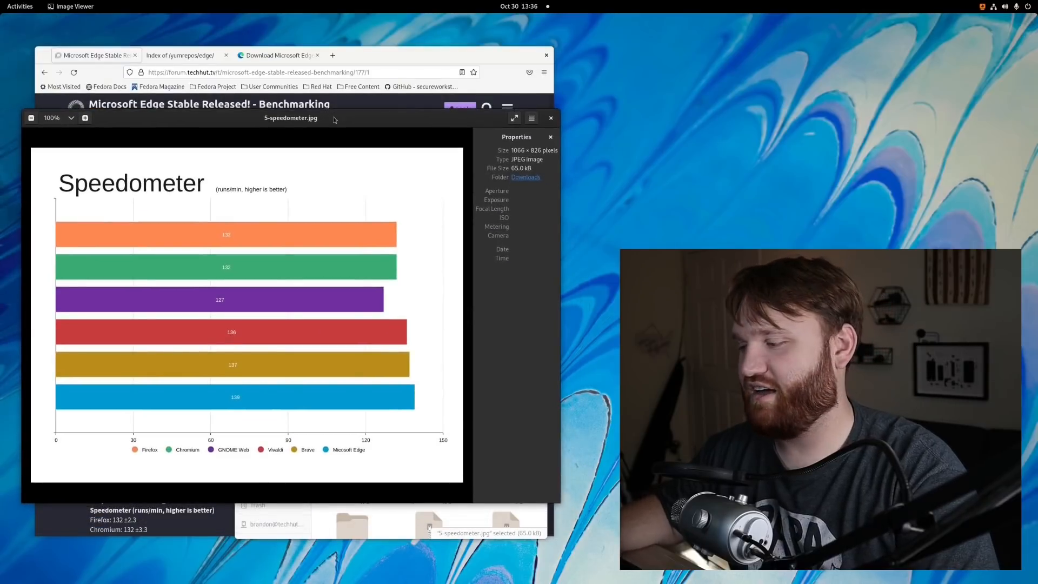
click(514, 118)
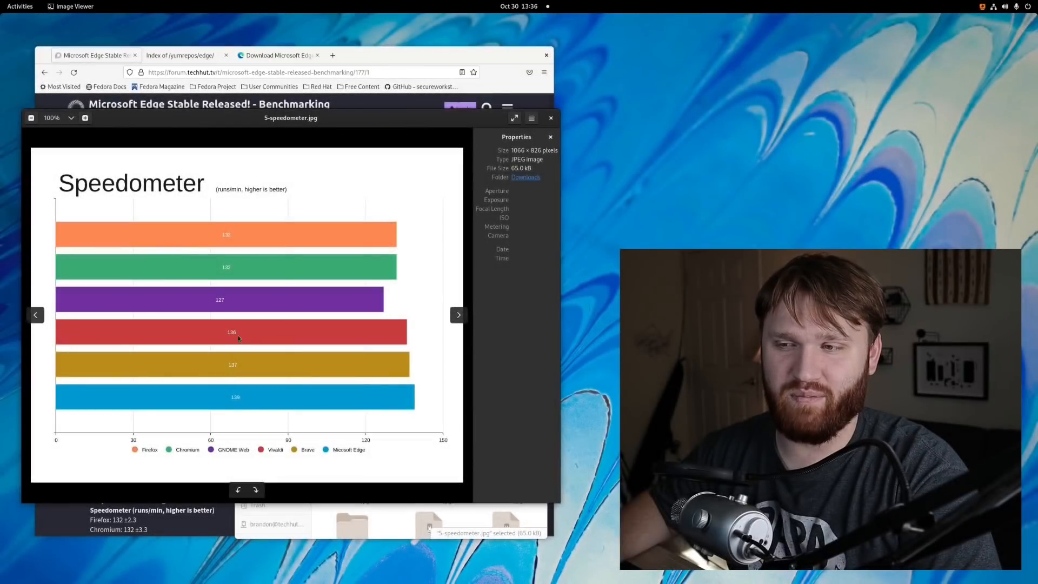
mouse_move(278, 466)
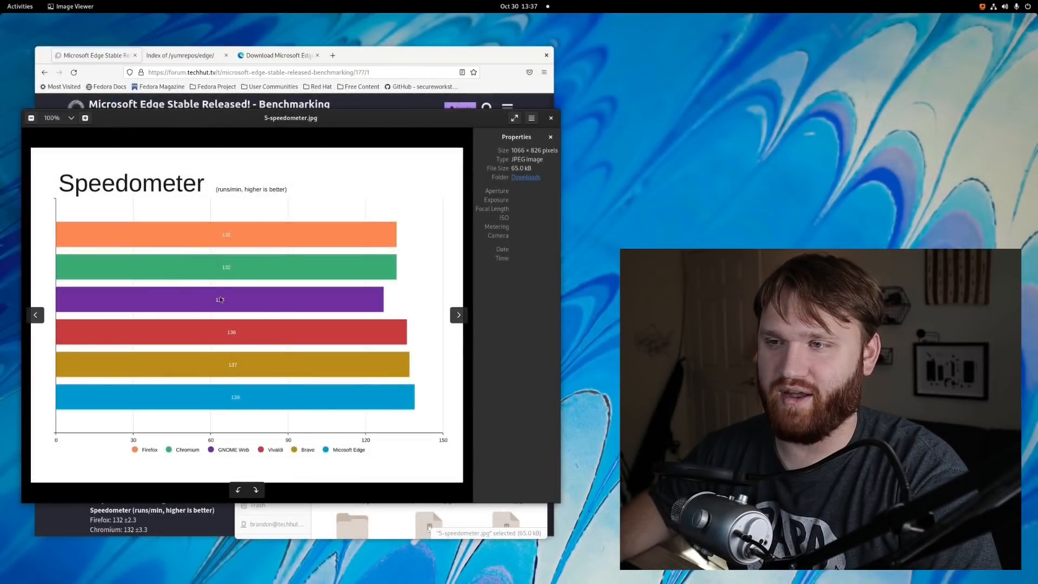
mouse_move(234, 270)
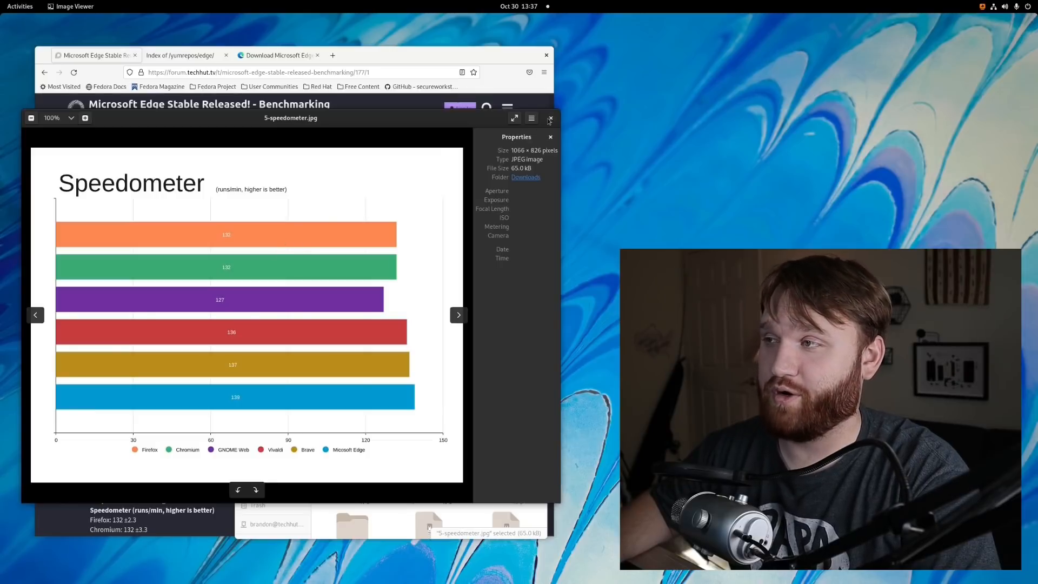
click(549, 118)
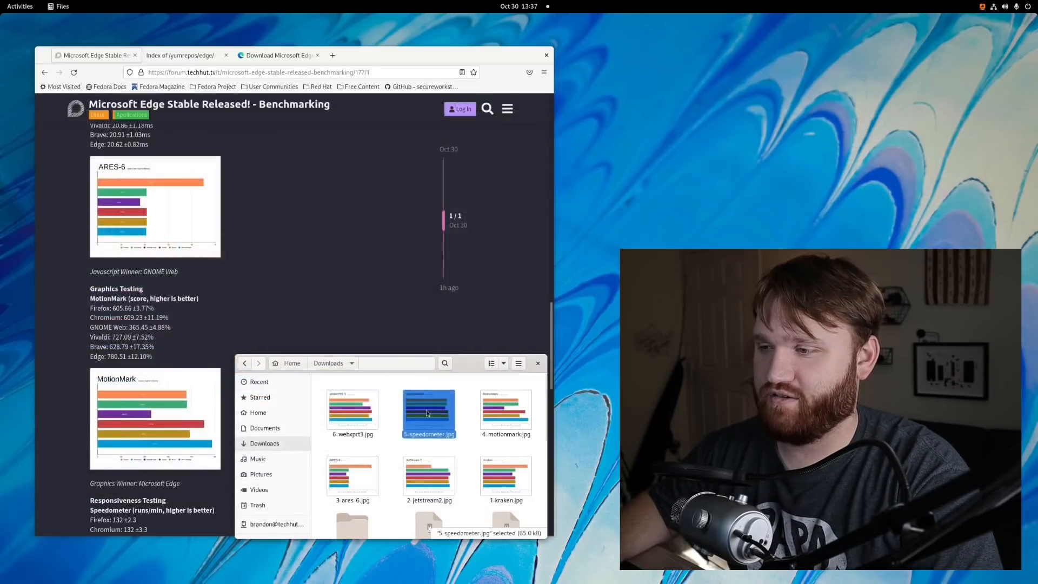
View 6-webxprt3.jpg in Image Viewer and close it, back on the post's WebXPRT 3 results.
double_click(352, 409)
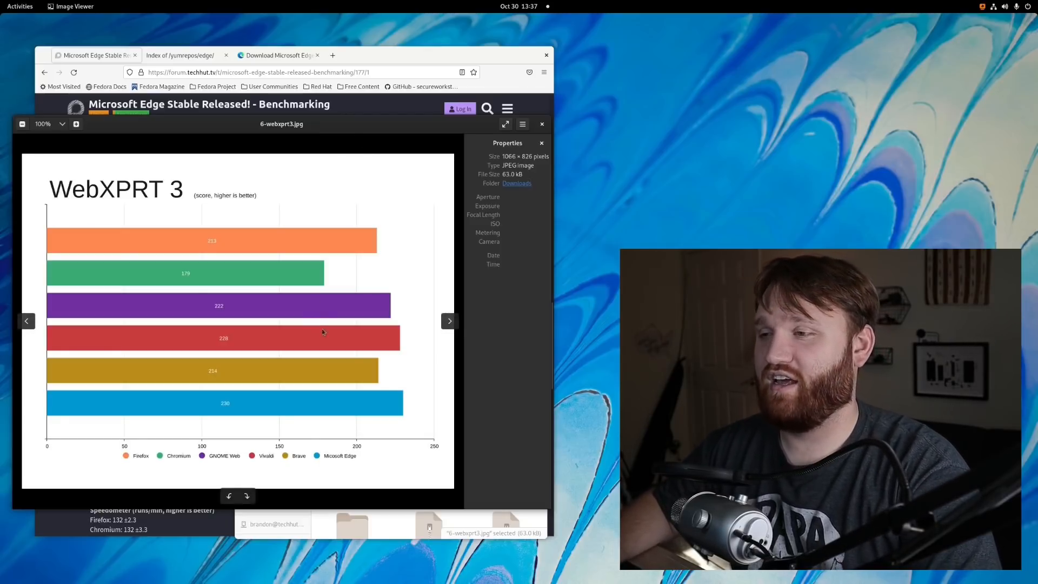
click(505, 124)
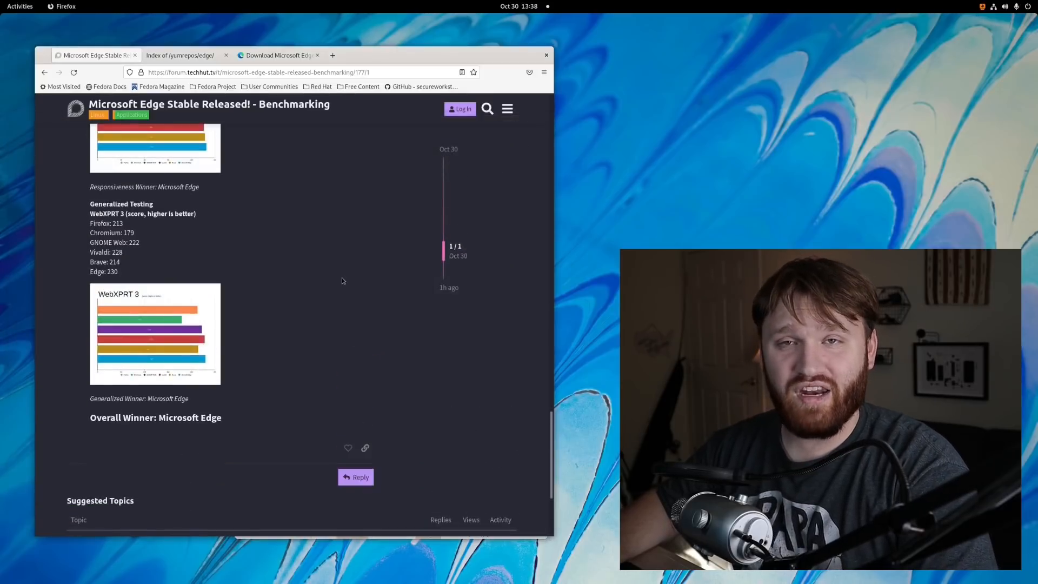
Scroll the post up to its Fedora and Ubuntu download instructions and benchmarking setup.
scroll(up, 3)
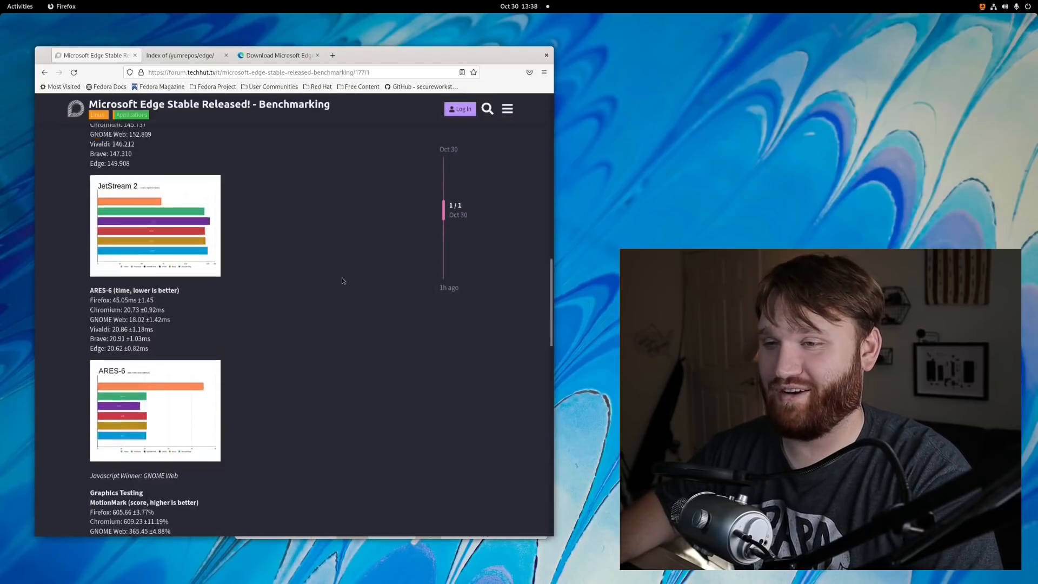
scroll(up, 3)
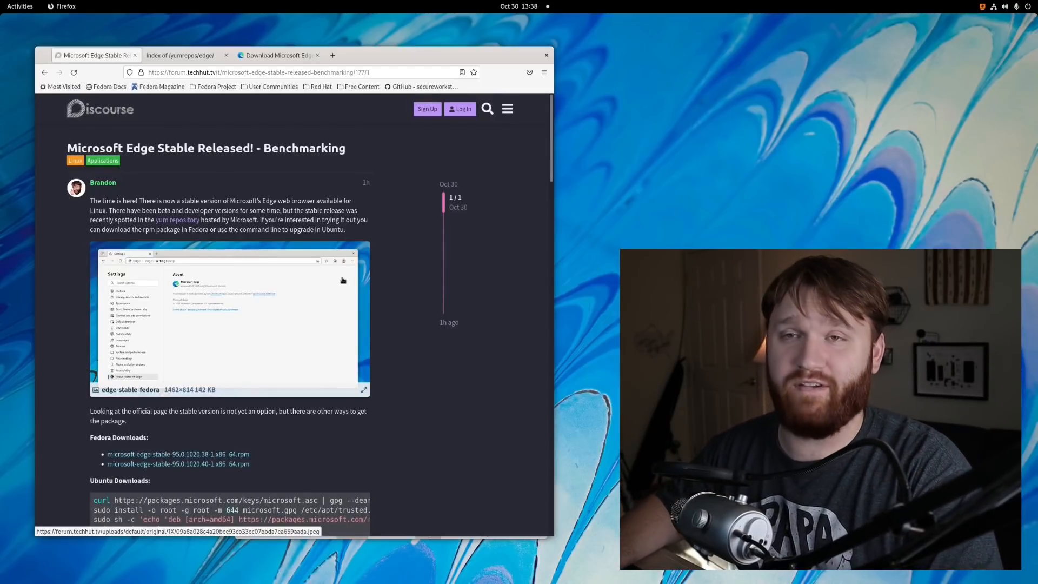
mouse_move(347, 269)
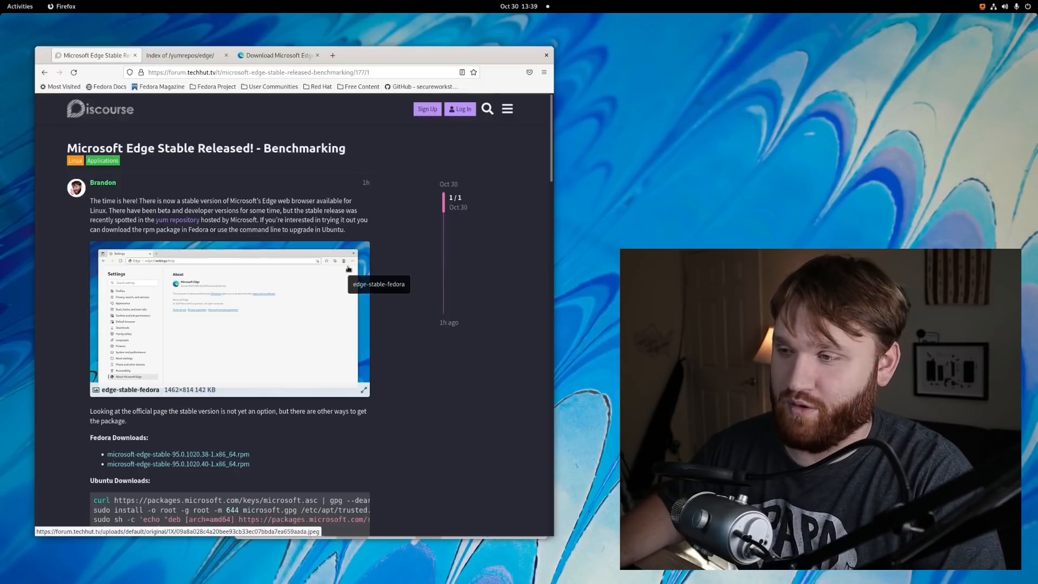
scroll(down, 3)
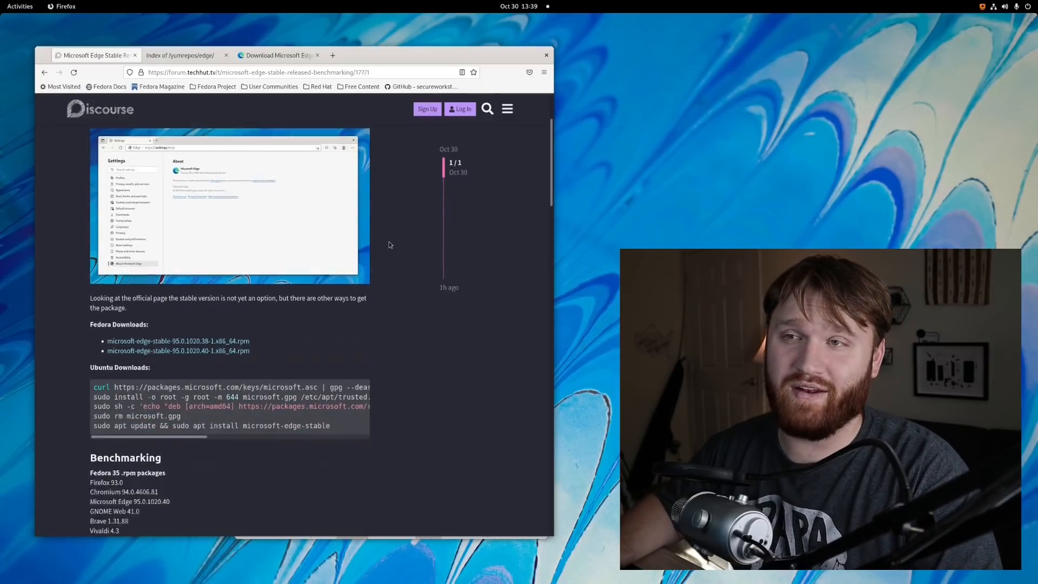
Scroll through the benchmark charts and settle on the Fedora 35 browser version list.
scroll(down, 3)
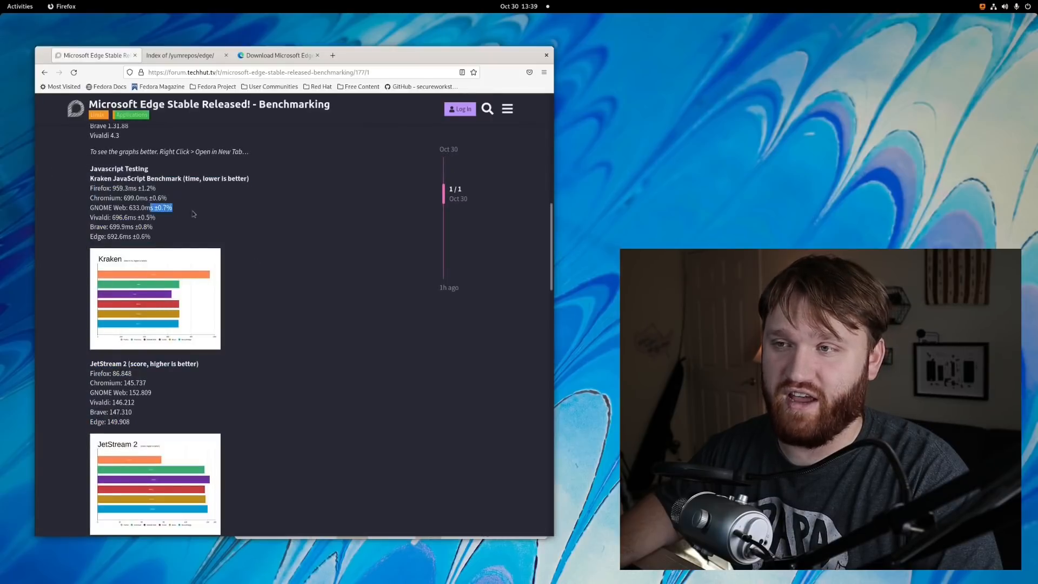
scroll(down, 3)
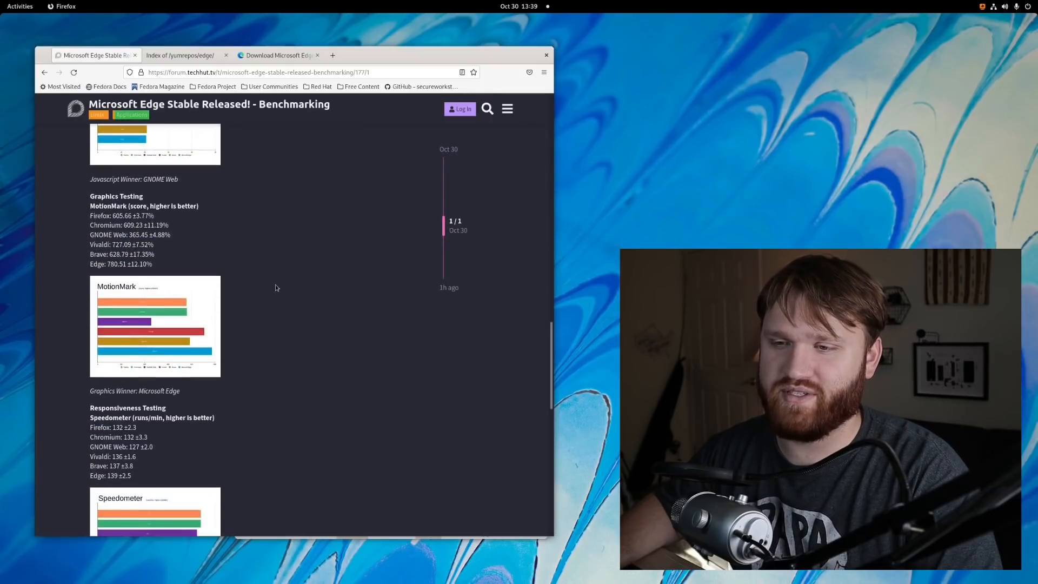
scroll(down, 3)
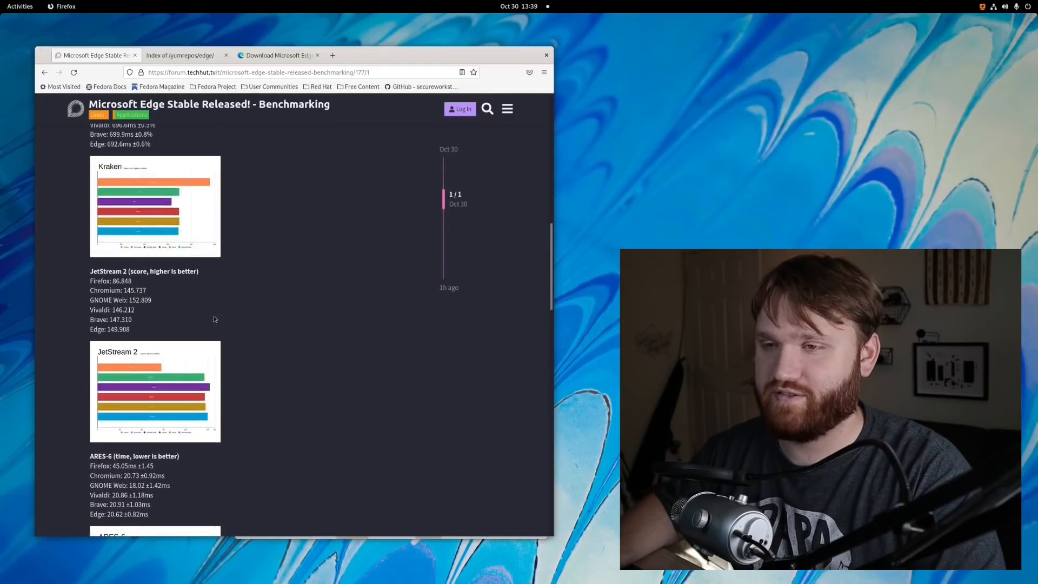
mouse_move(276, 312)
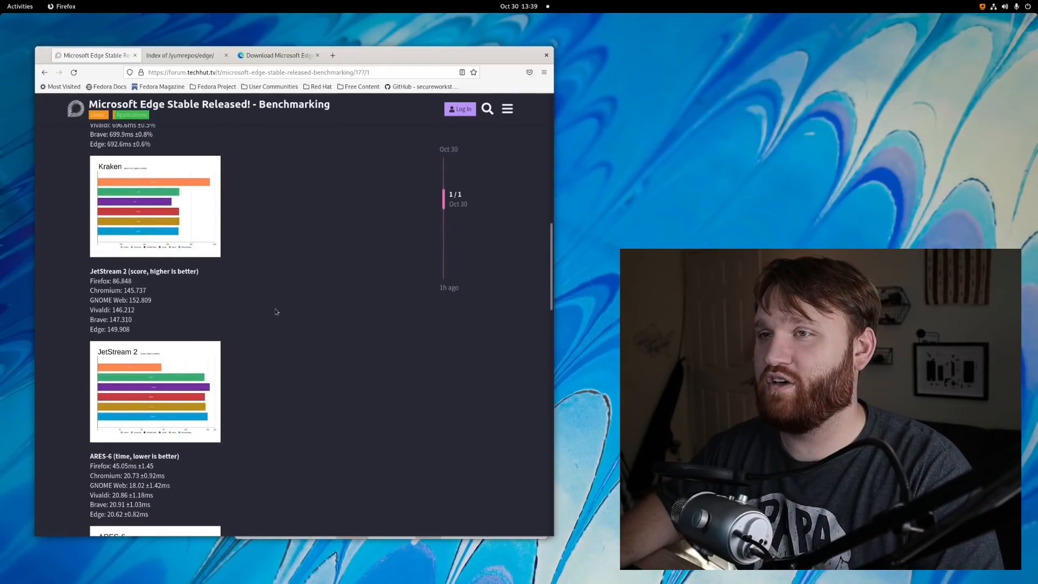
scroll(up, 3)
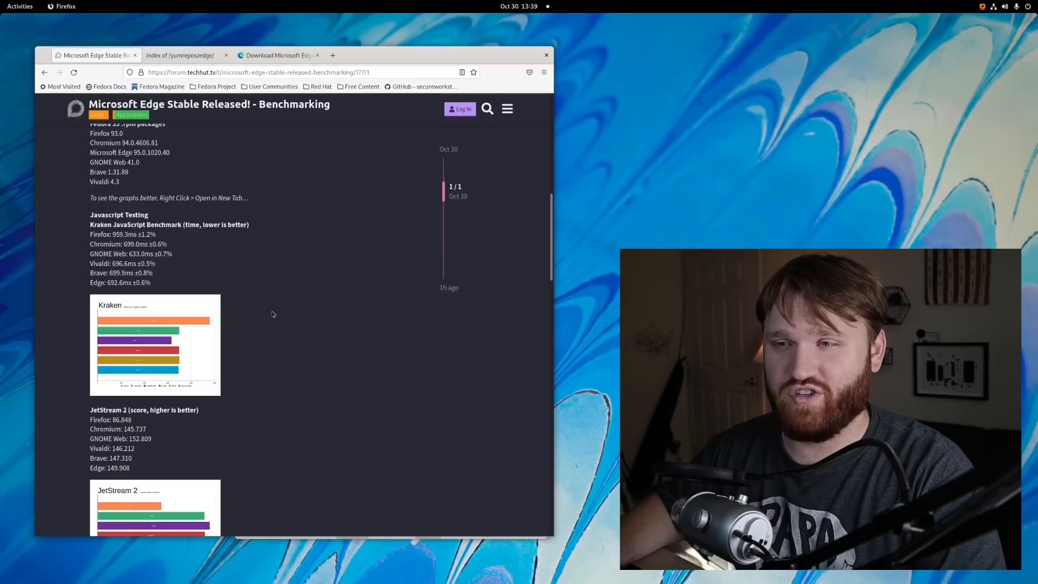
scroll(up, 3)
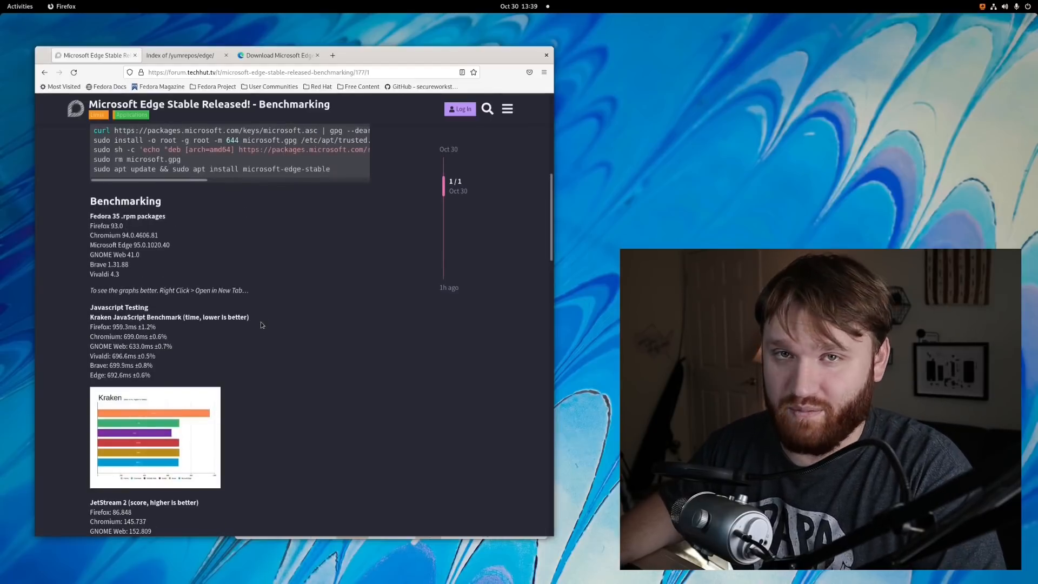
scroll(up, 3)
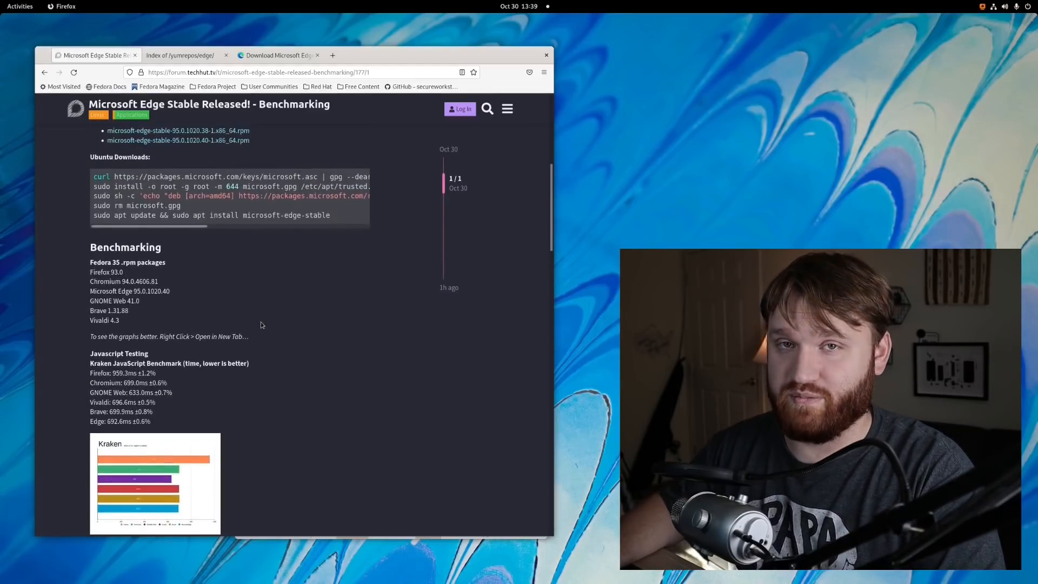
scroll(up, 3)
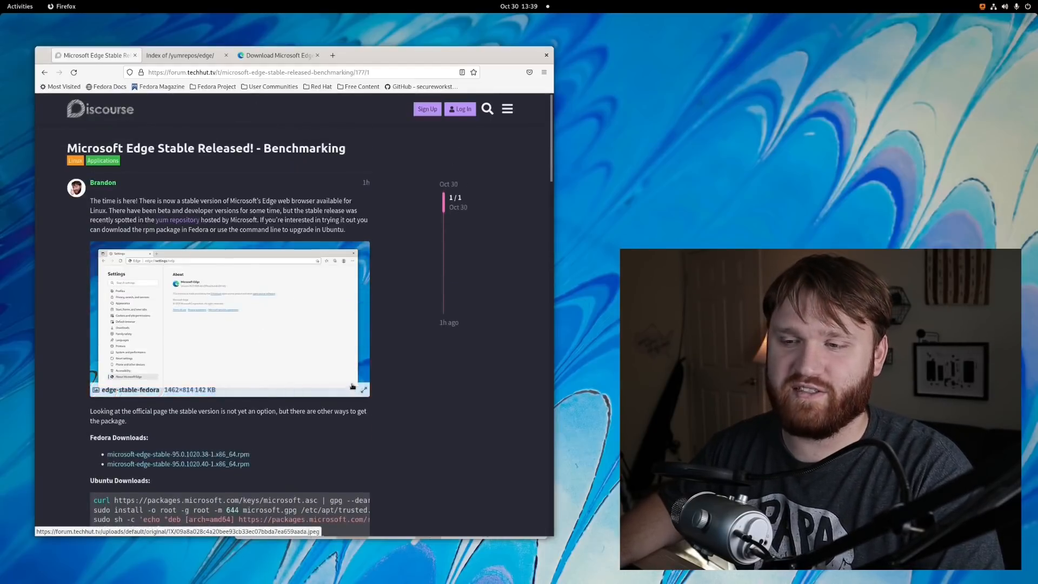
scroll(down, 3)
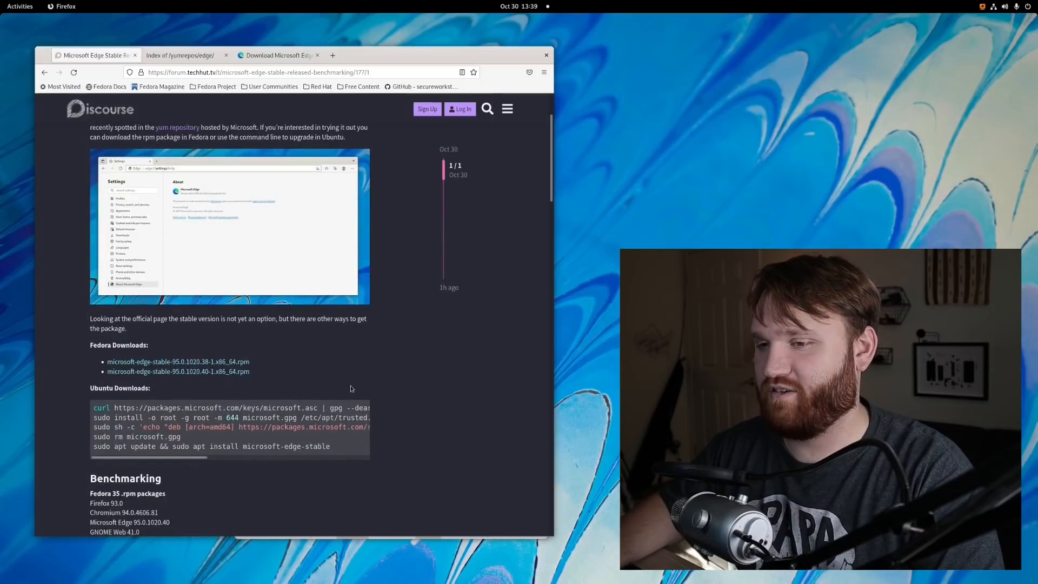
scroll(down, 3)
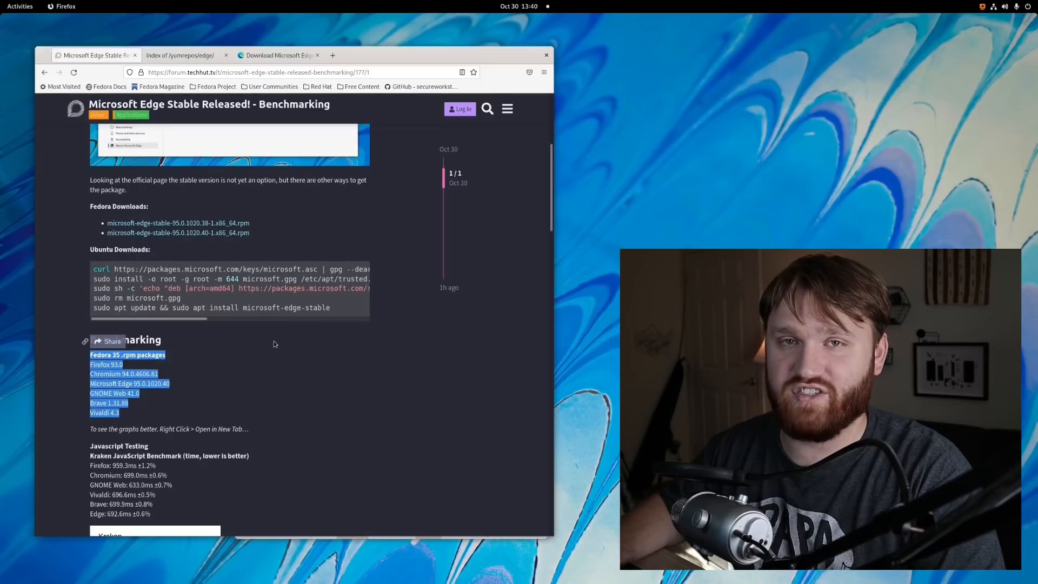
click(190, 392)
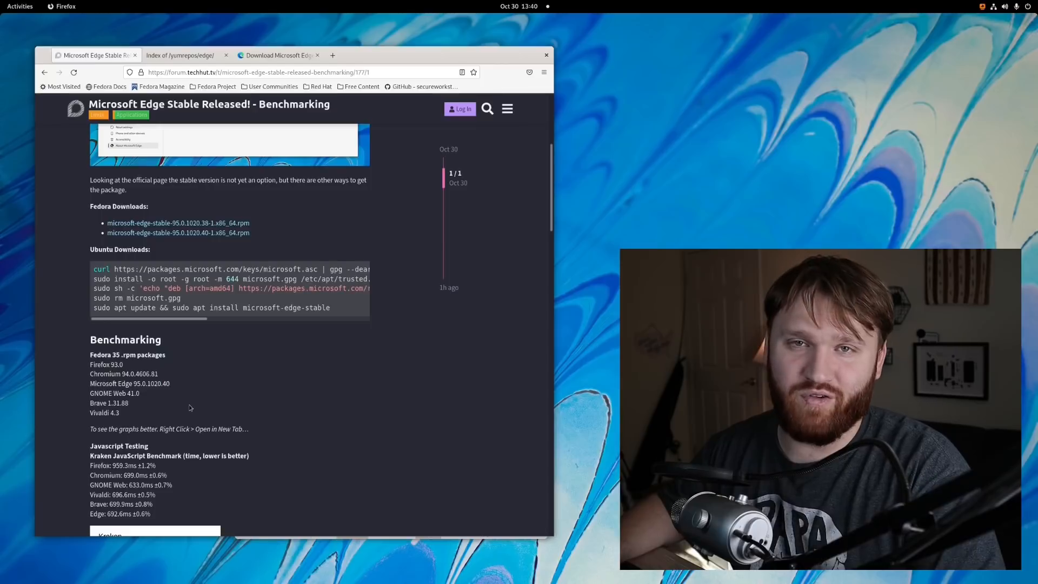
mouse_move(183, 405)
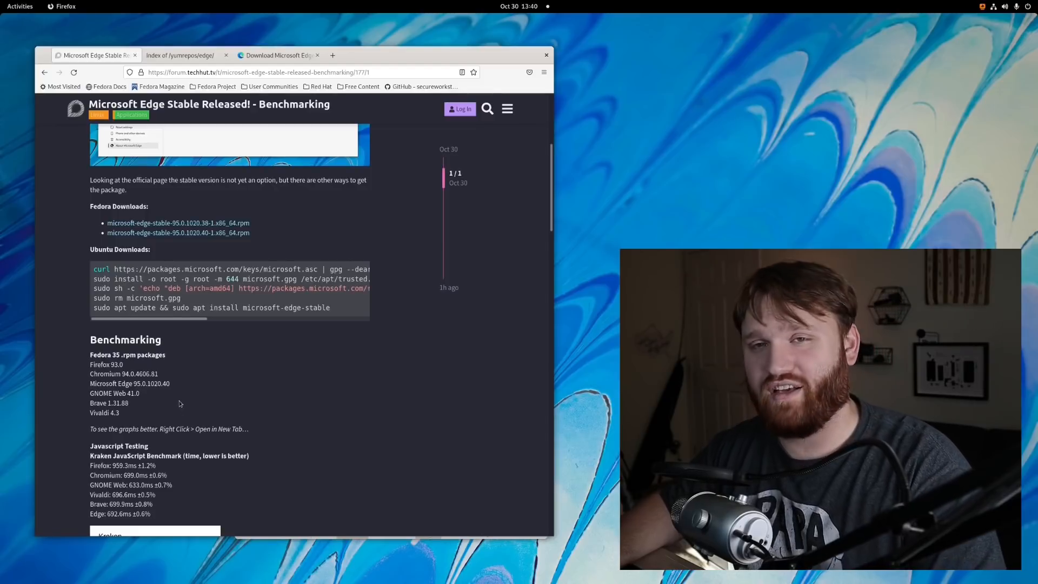
mouse_move(263, 399)
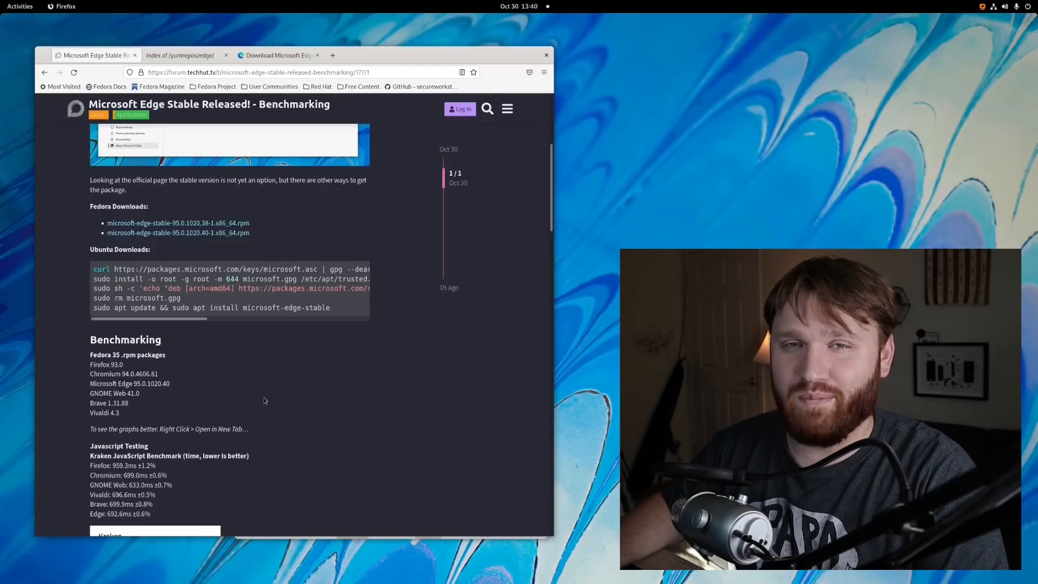